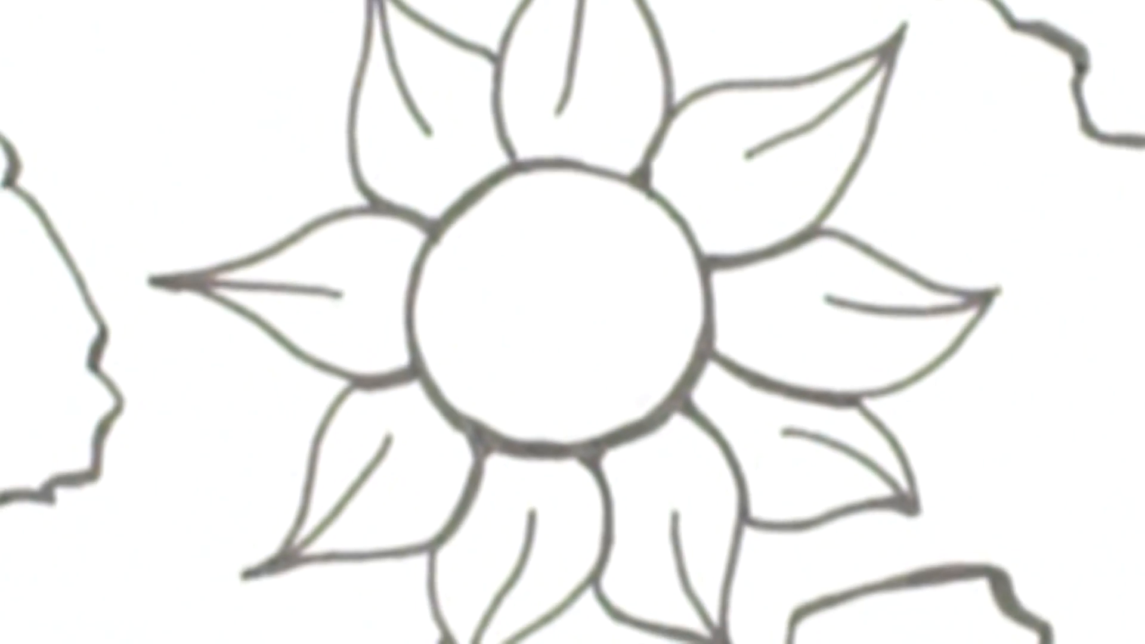
{"action": "scroll", "scroll_direction": "down", "scroll_amount": 3}
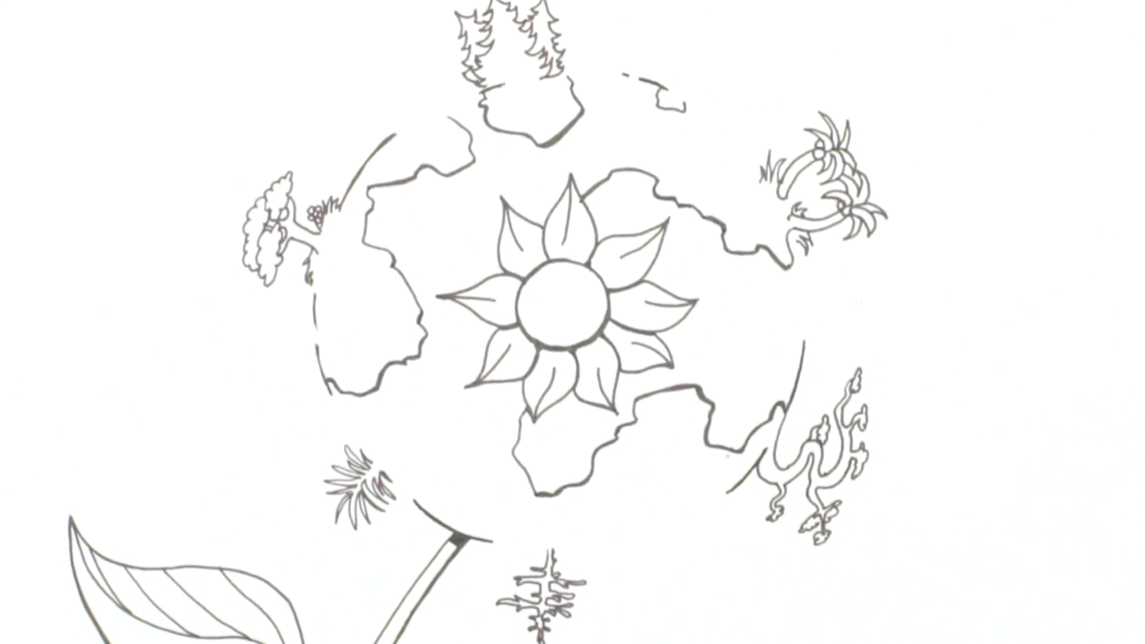